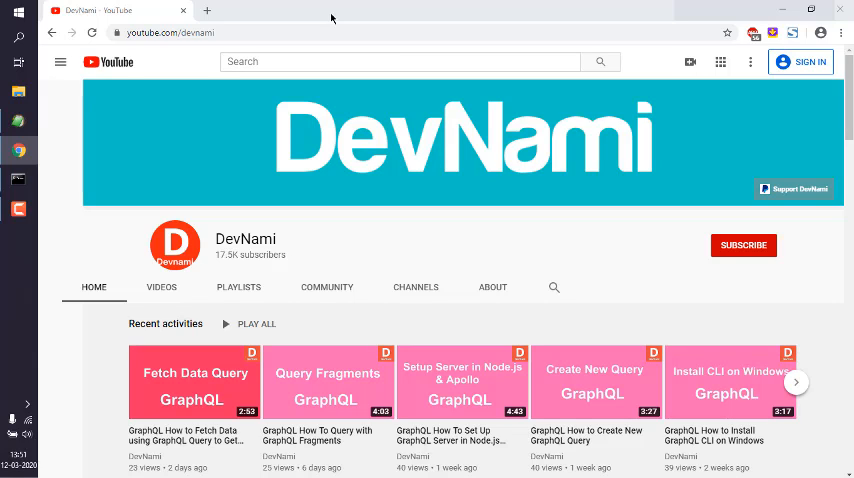
pyautogui.moveTo(64, 168)
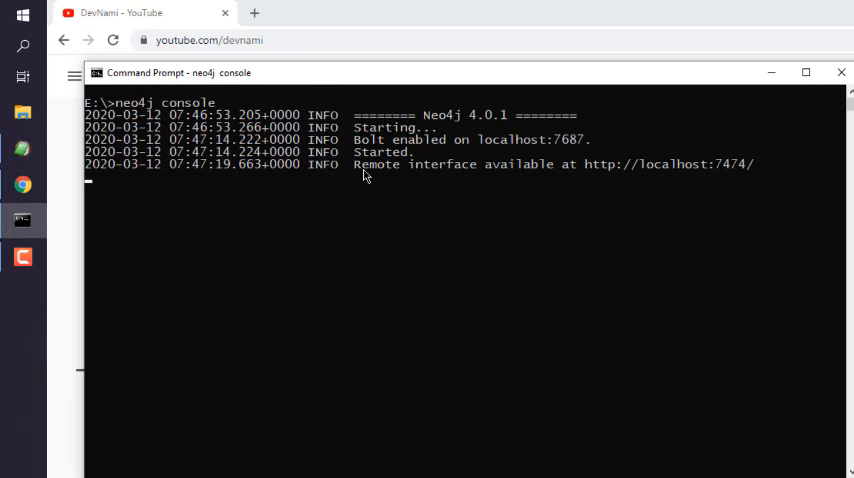
pyautogui.moveTo(688, 175)
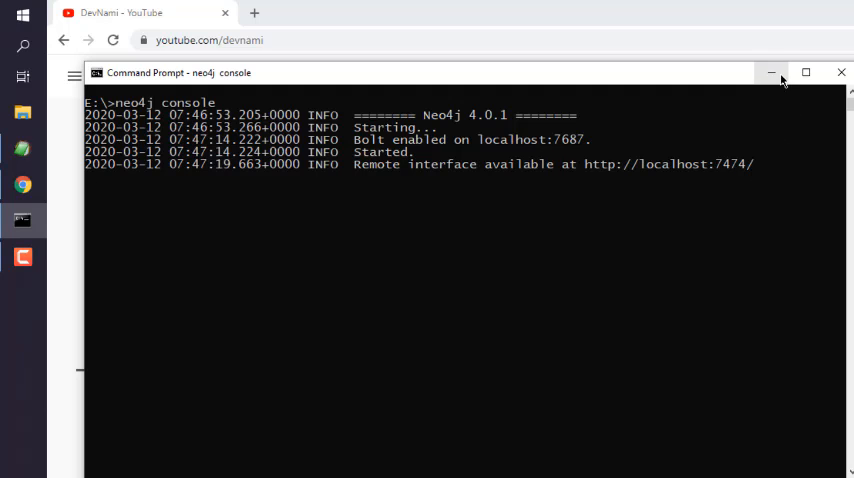
# Minimize the console and load Neo4j Browser at localhost:7474 in a new Chrome tab.
pyautogui.click(771, 72)
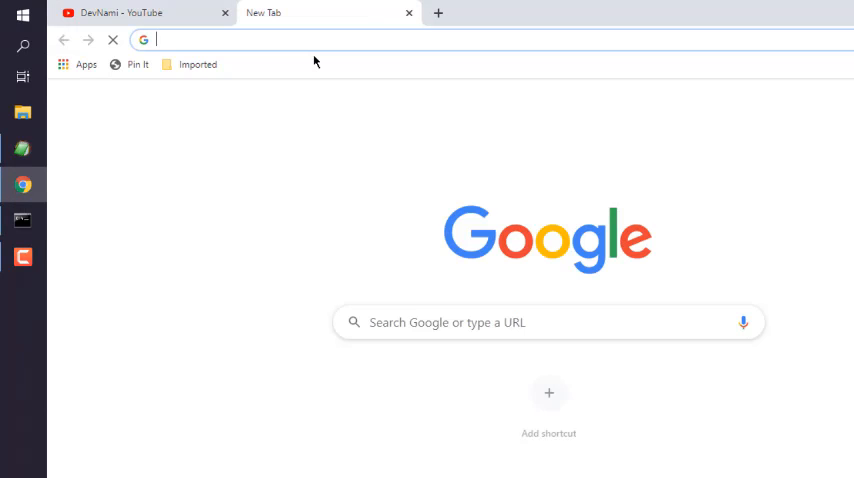
pyautogui.write('localhost:5601')
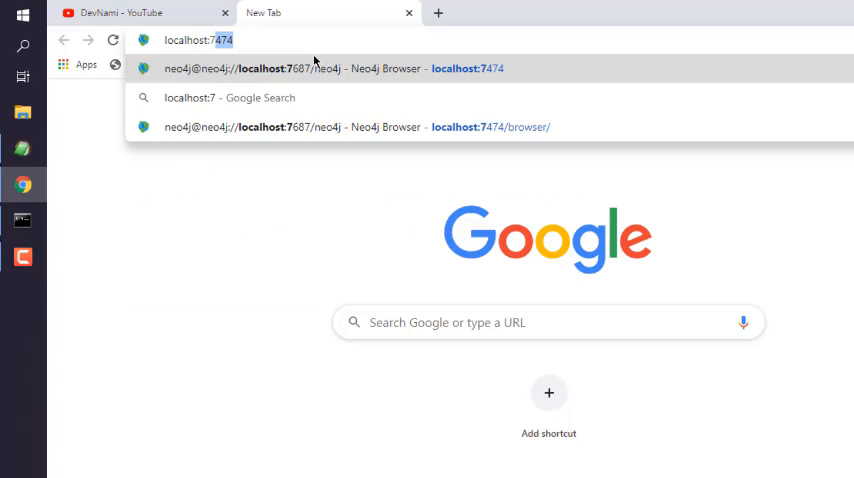
pyautogui.click(350, 126)
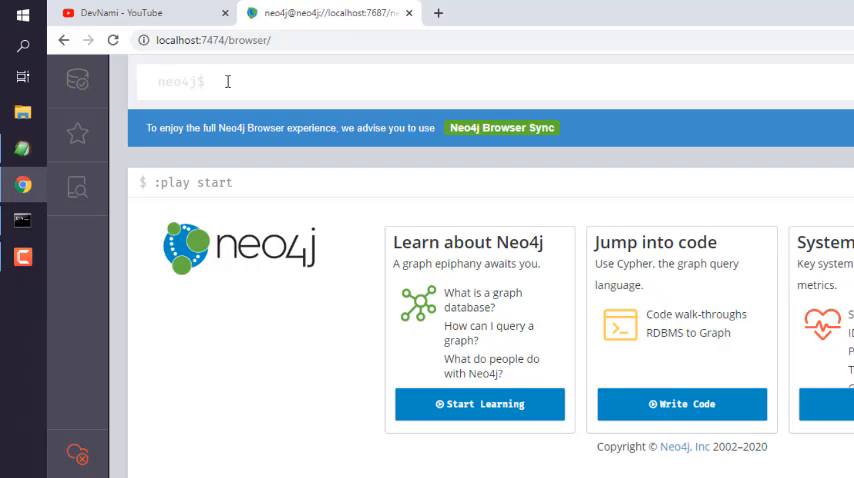
# Enter and run the Cypher query CREATE (Channel:DevNami2).
pyautogui.write('CREA')
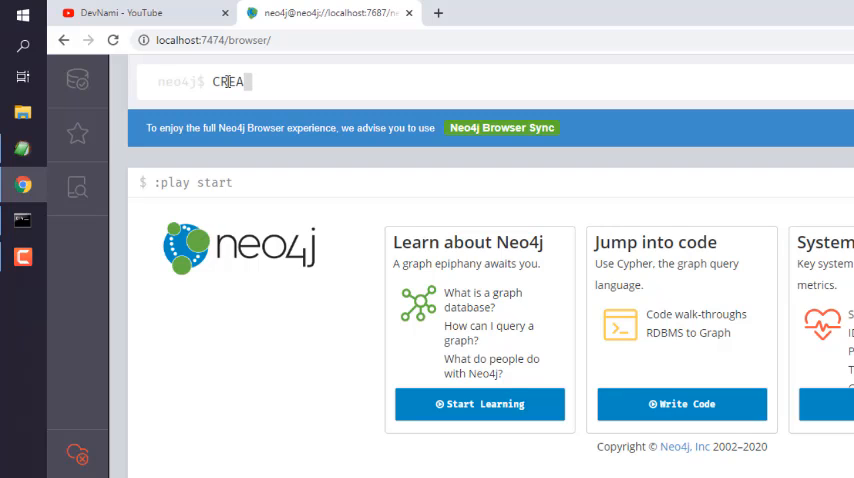
pyautogui.write('E')
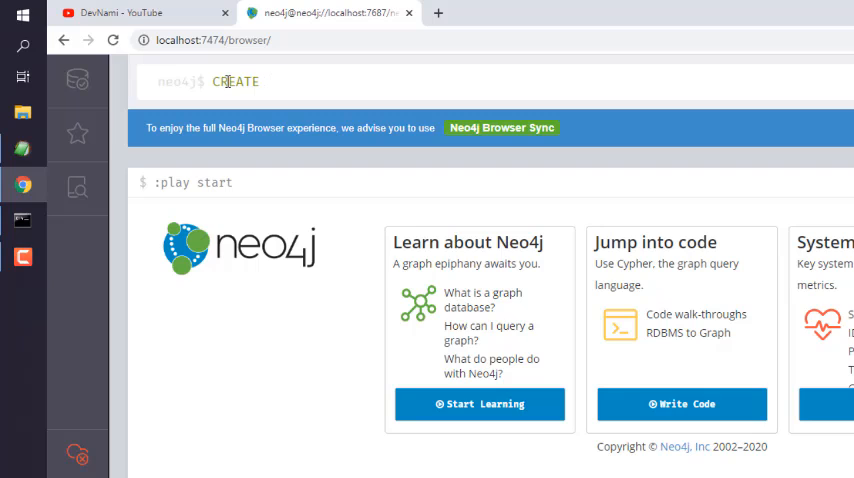
pyautogui.write('()')
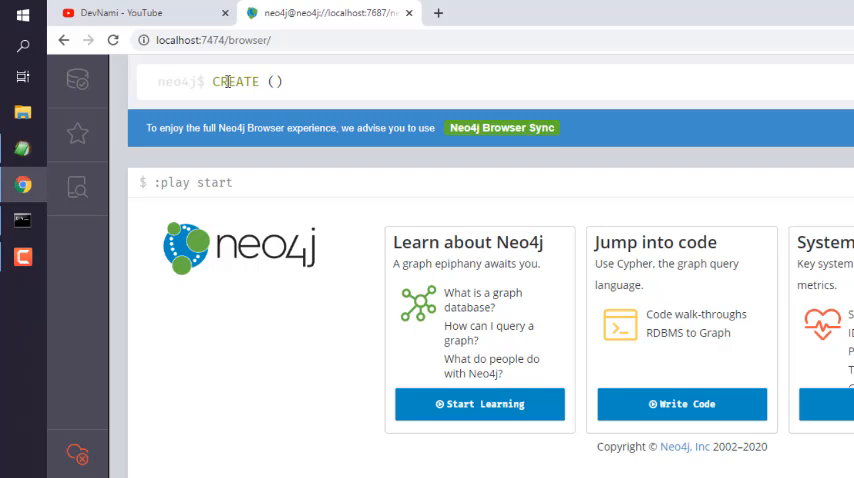
pyautogui.write('Cha')
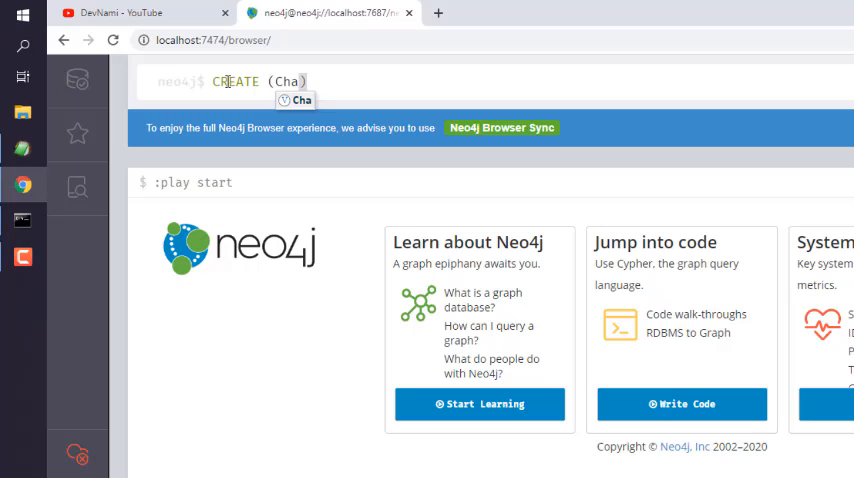
pyautogui.write('nnel:')
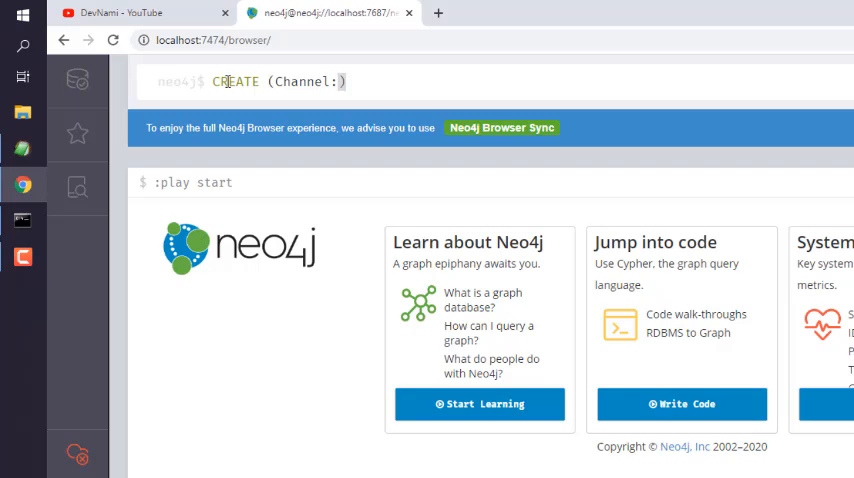
pyautogui.write('De')
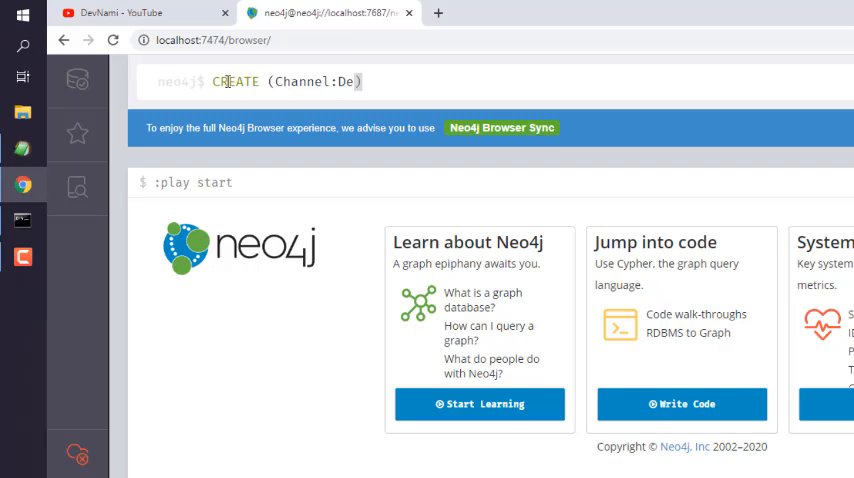
pyautogui.write('V')
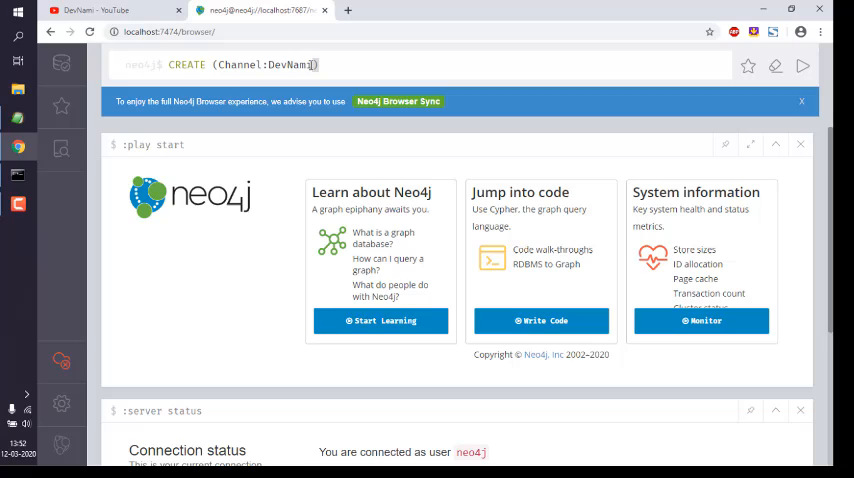
pyautogui.write('i')
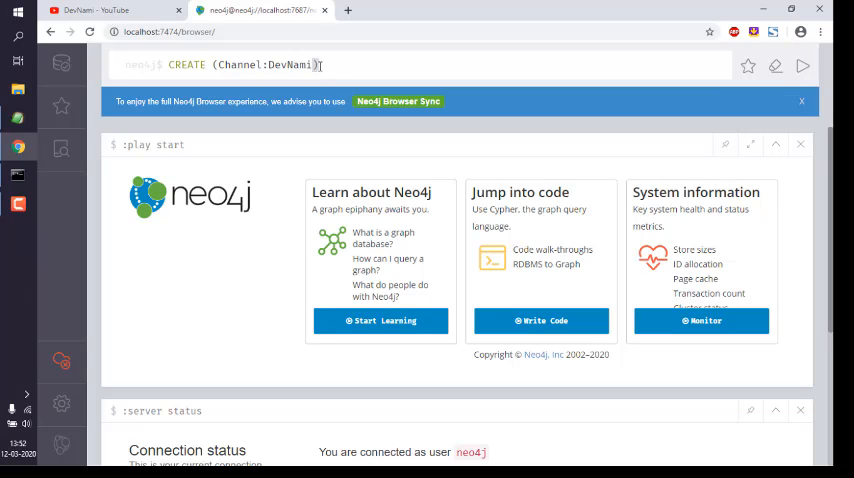
pyautogui.write('2')
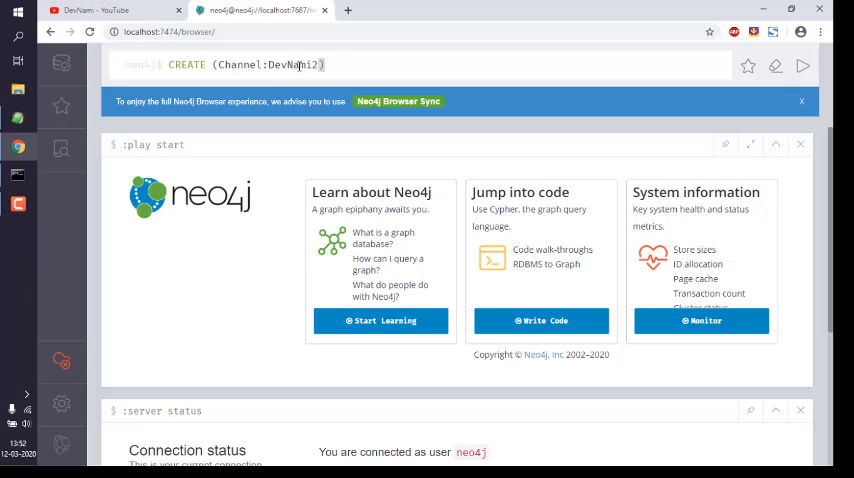
pyautogui.press('Backspace')
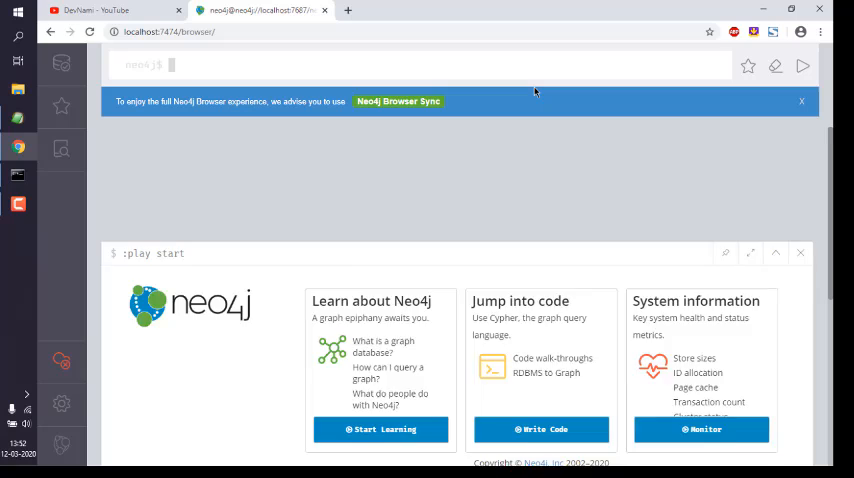
# Focus the query editor while the result shows 1 label added, 1 node created.
pyautogui.click(802, 66)
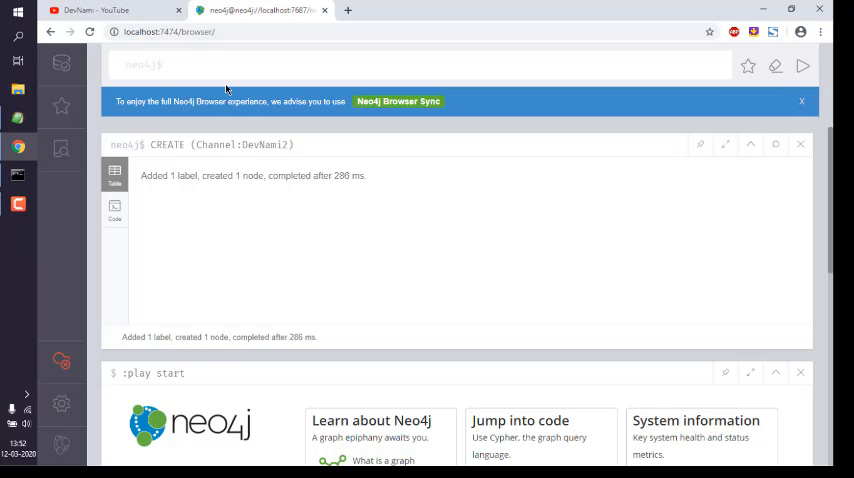
# Run MATCH (n) RETURN n to graph all 4 nodes, including DevNami2.
pyautogui.write('MATCH')
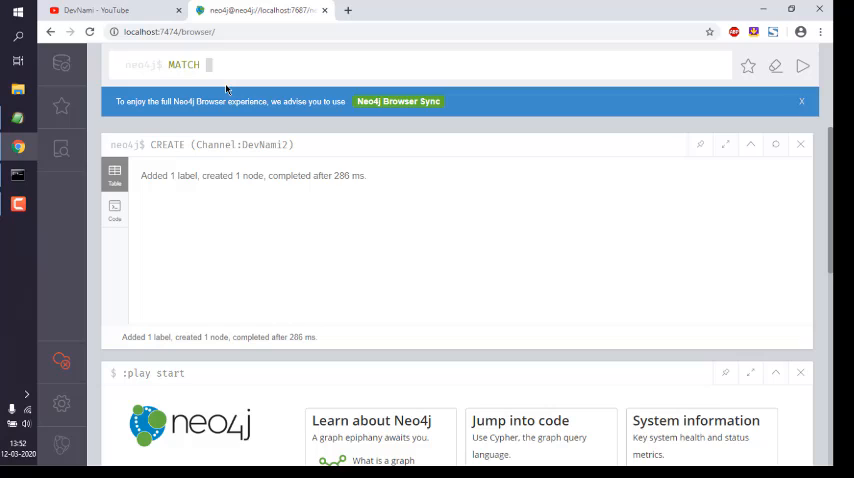
pyautogui.write('(n)')
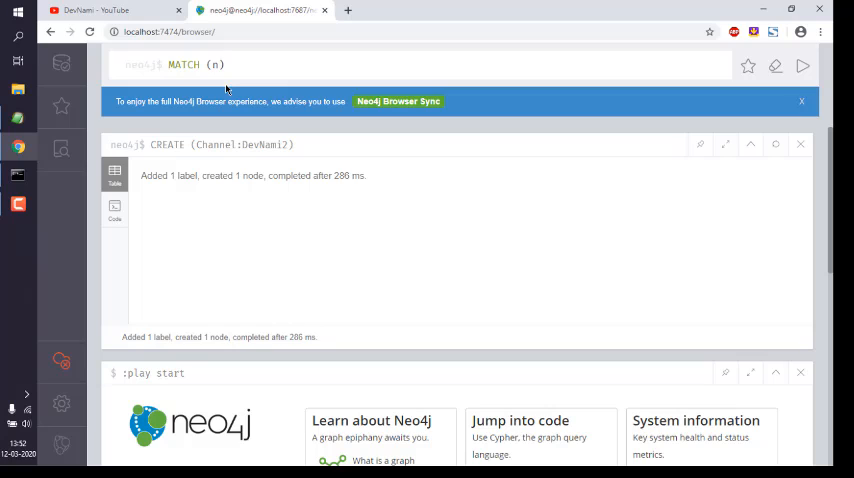
pyautogui.write('RETURN n')
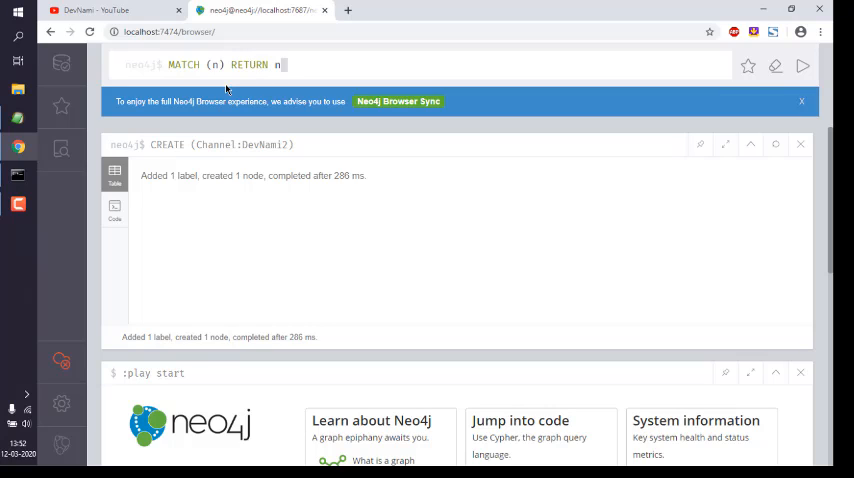
pyautogui.moveTo(649, 130)
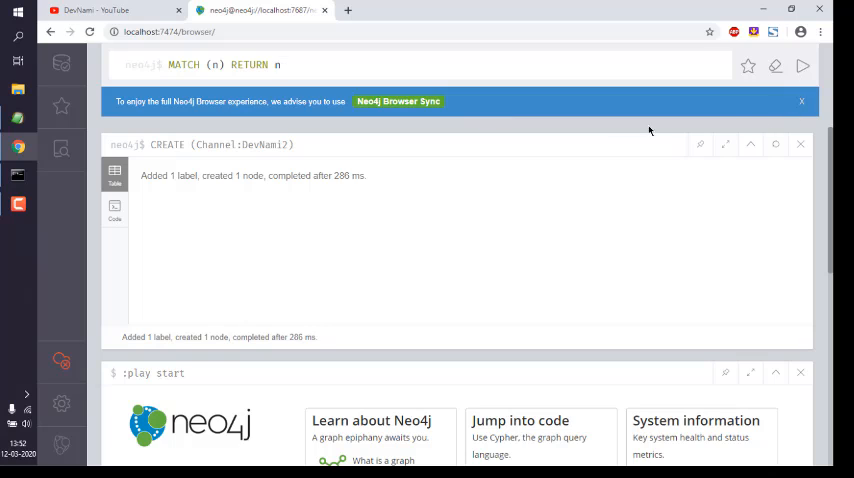
pyautogui.click(802, 66)
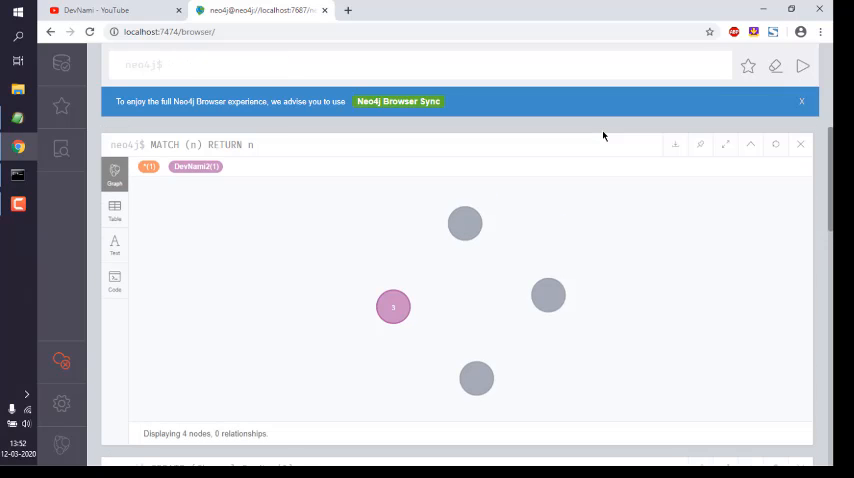